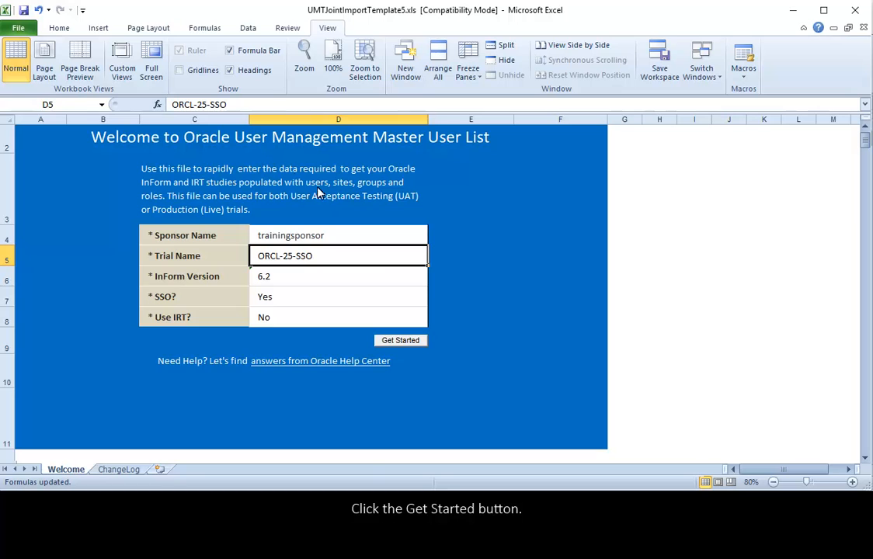
Run Get Started on the Welcome sheet to add UserRoles, Sites, SiteUsers and UATusers tabs
click(400, 340)
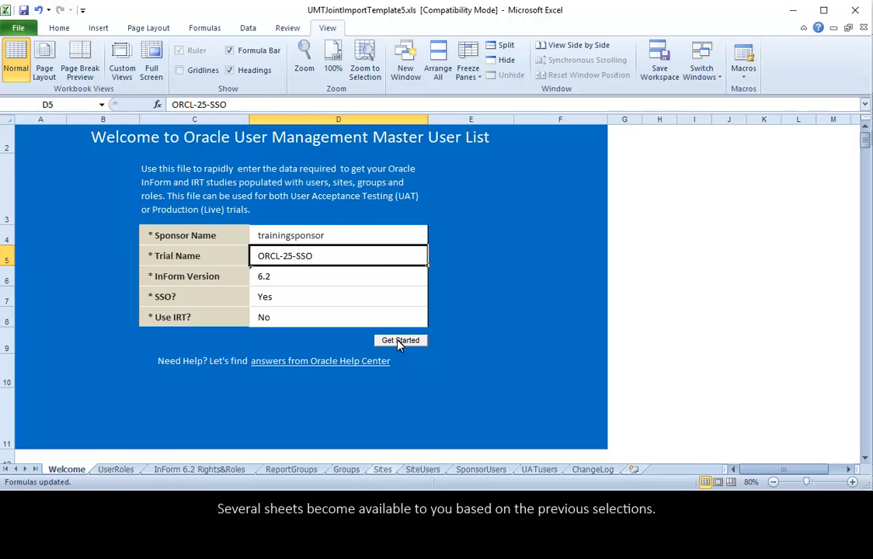
click(400, 340)
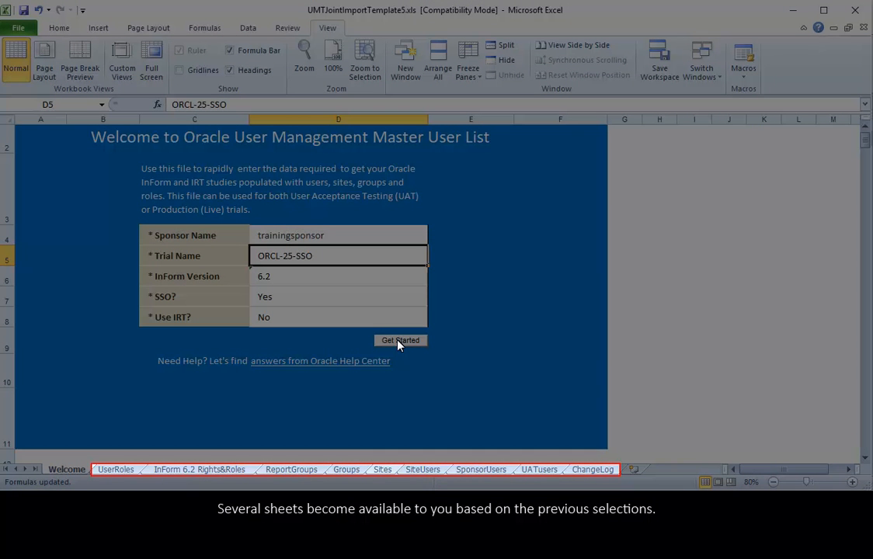
click(399, 340)
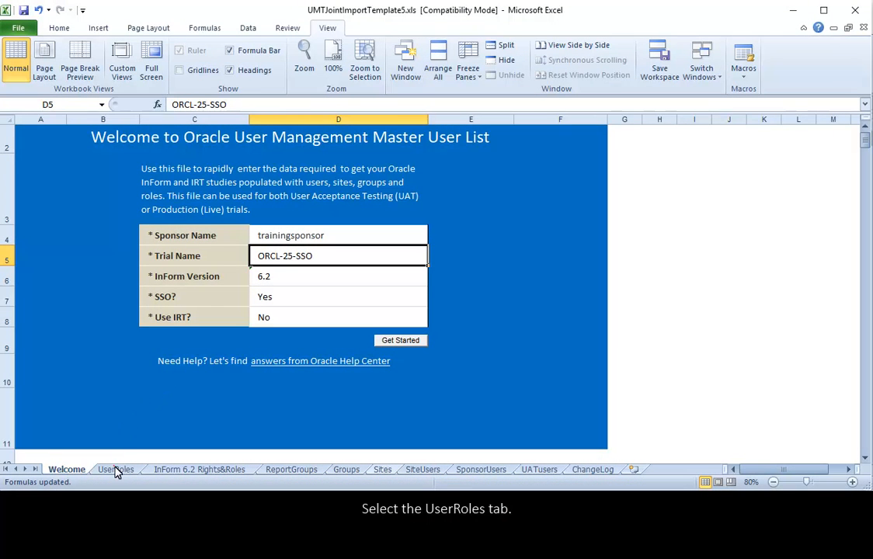
Populate the UserRoles sheet with InForm roles marked Not Applicable and confirm
click(115, 469)
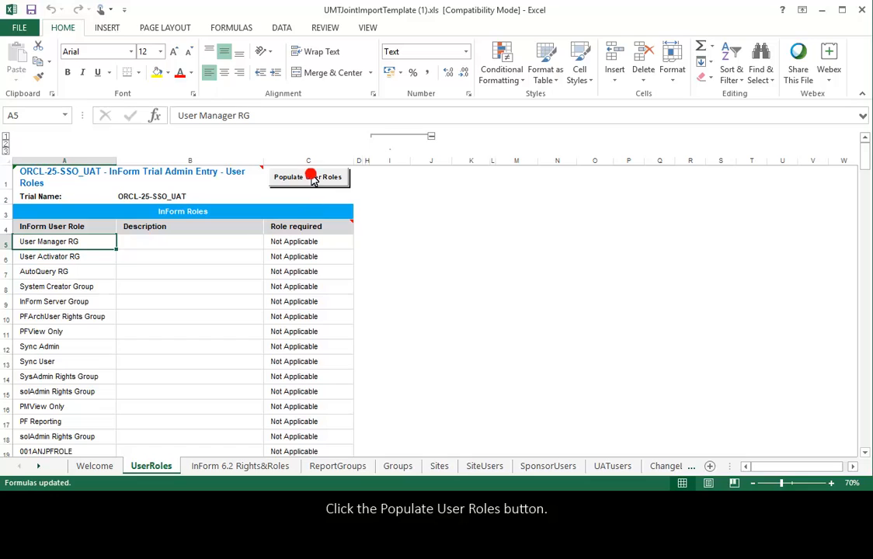
click(309, 177)
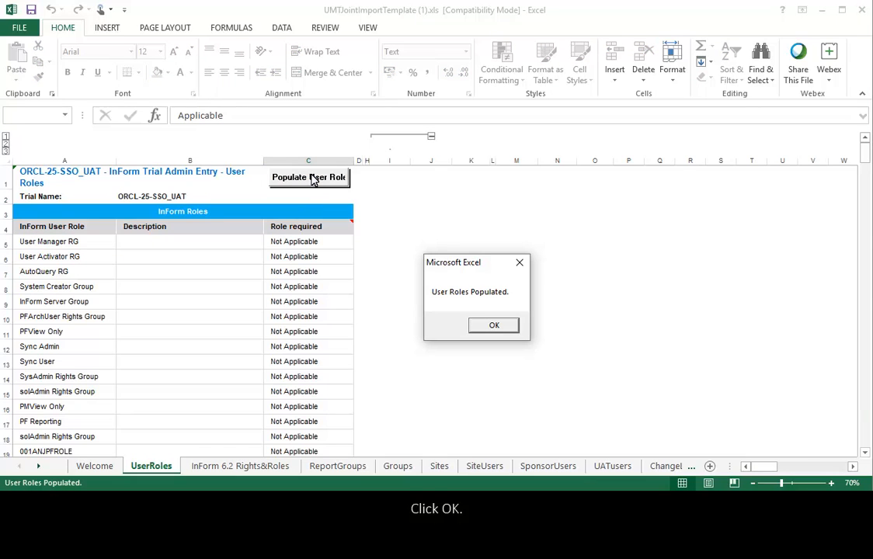
click(493, 325)
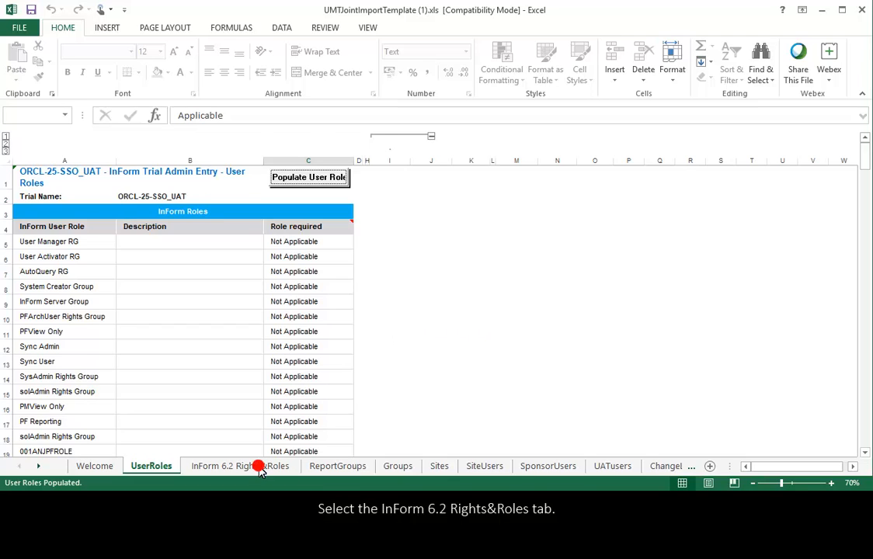
Review the InForm 6.2 Rights&Roles sheet, then switch to the empty UATusers sheet
click(240, 466)
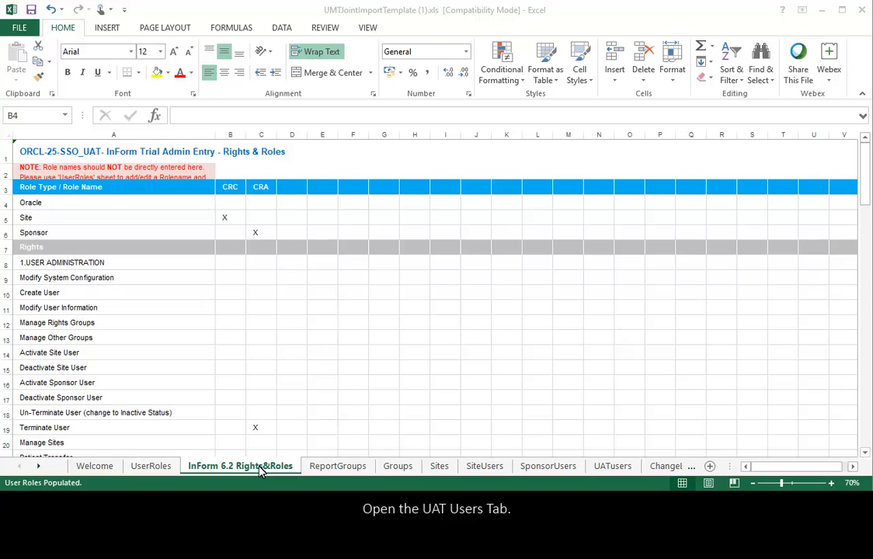
mouse_move(613, 466)
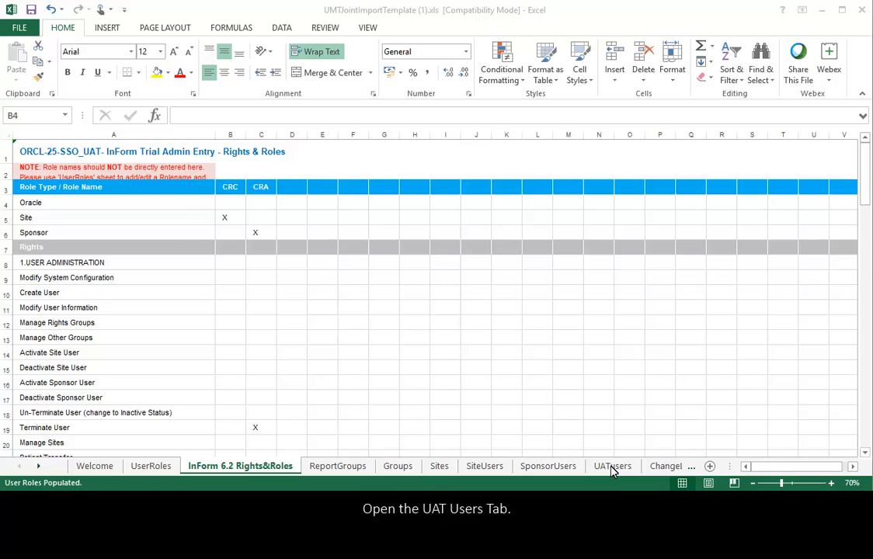
click(612, 466)
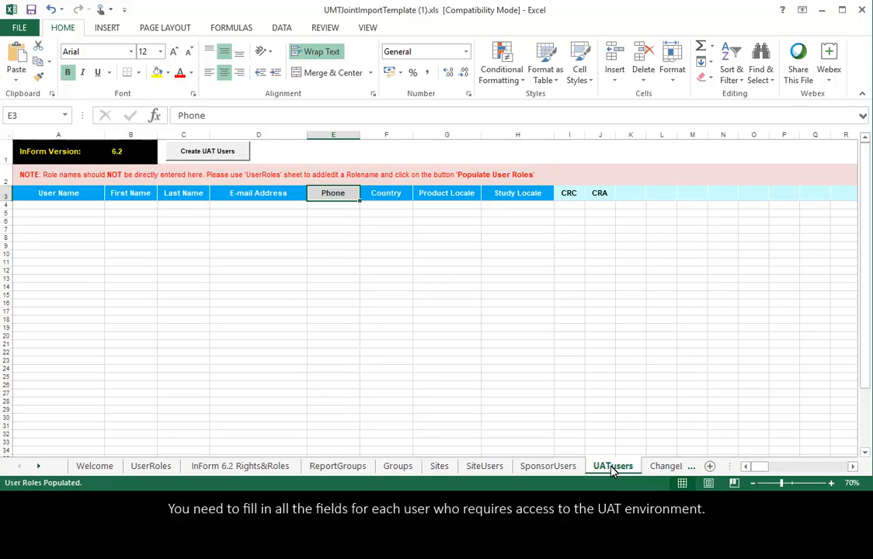
Create the two entered UAT users, a CRC and a CRA, and confirm
click(208, 150)
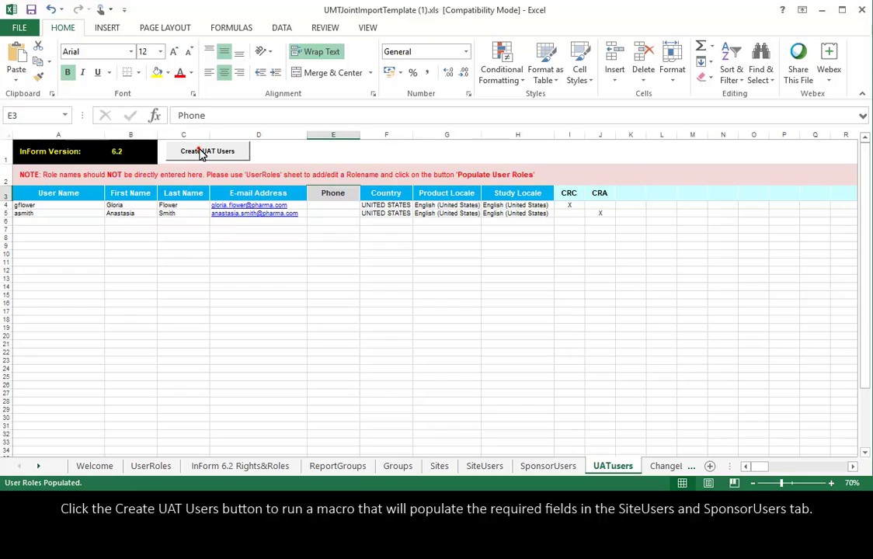
click(208, 150)
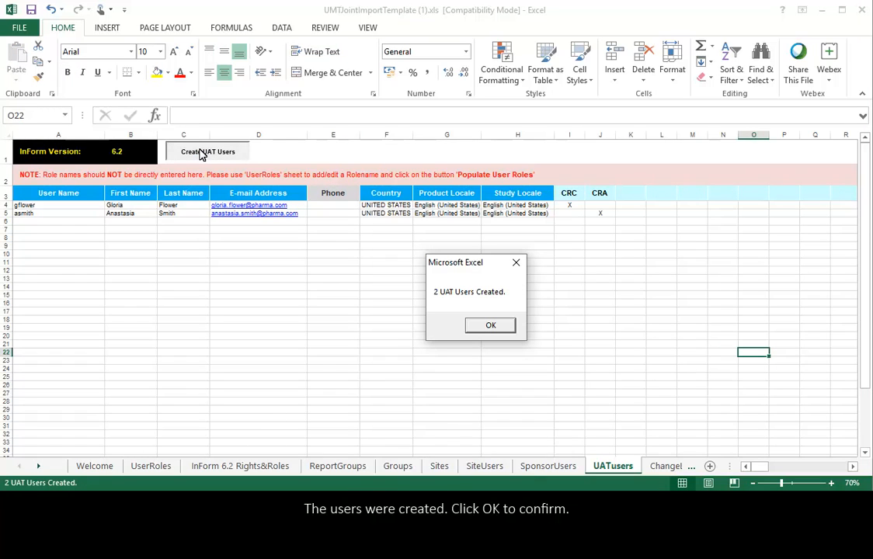
mouse_move(474, 260)
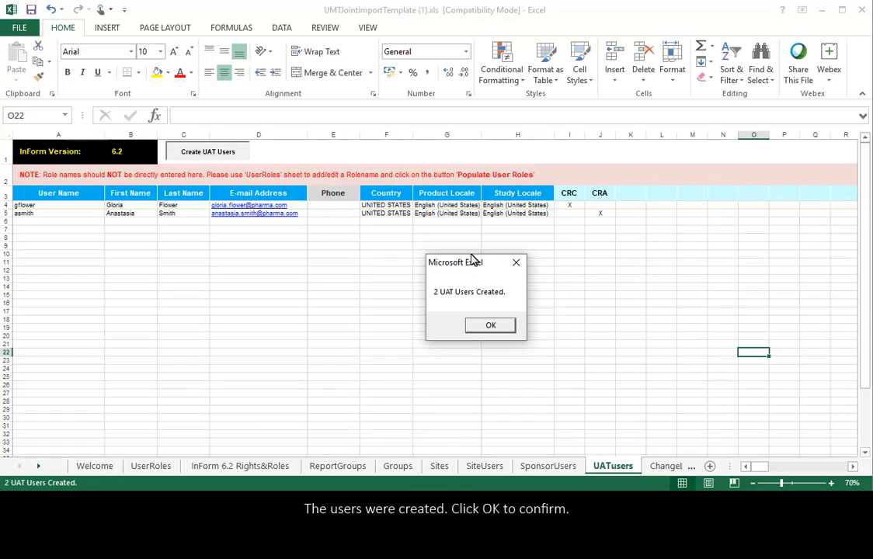
click(490, 324)
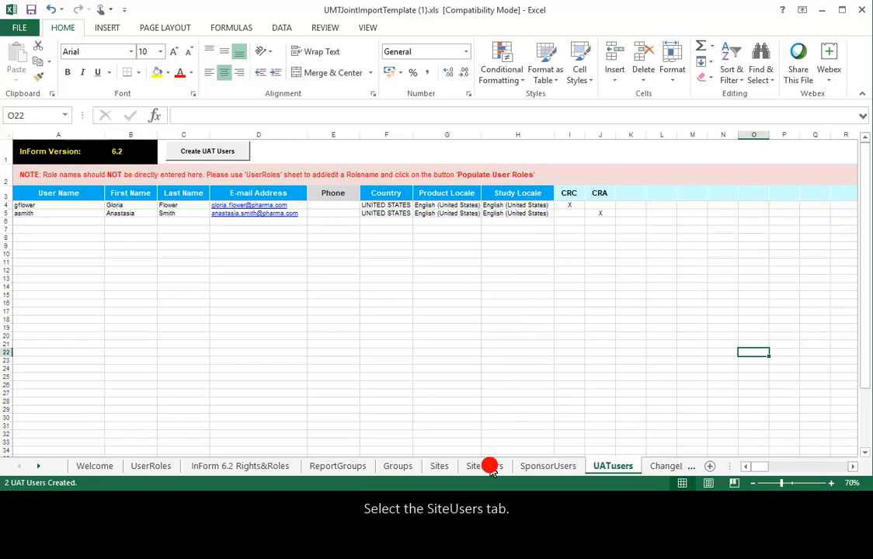
click(483, 466)
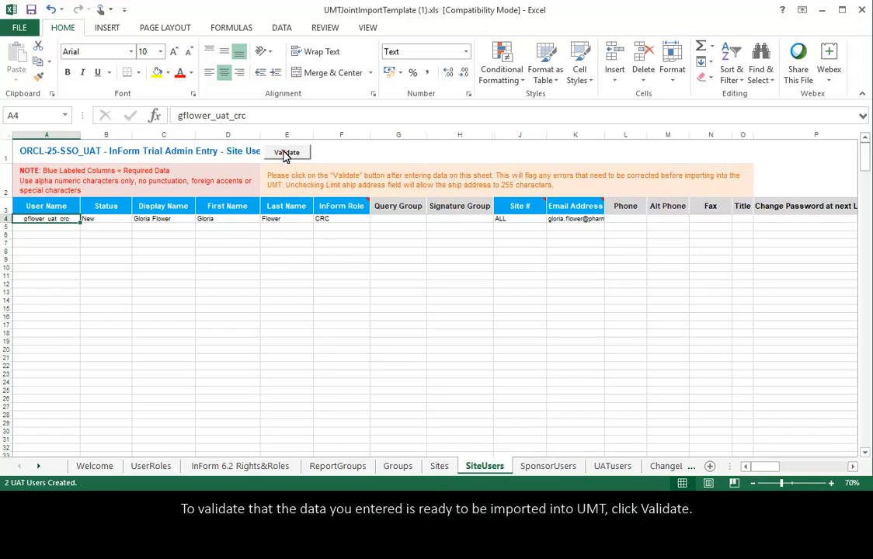
click(286, 152)
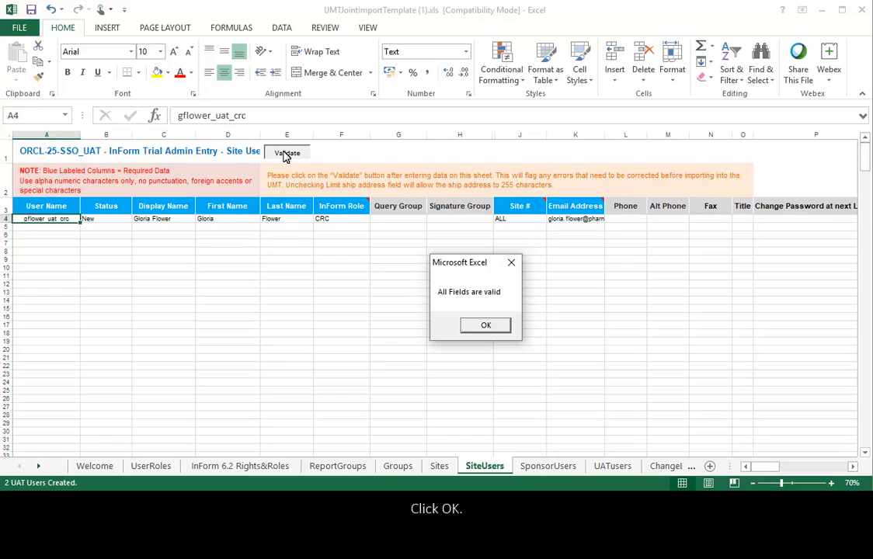
click(485, 325)
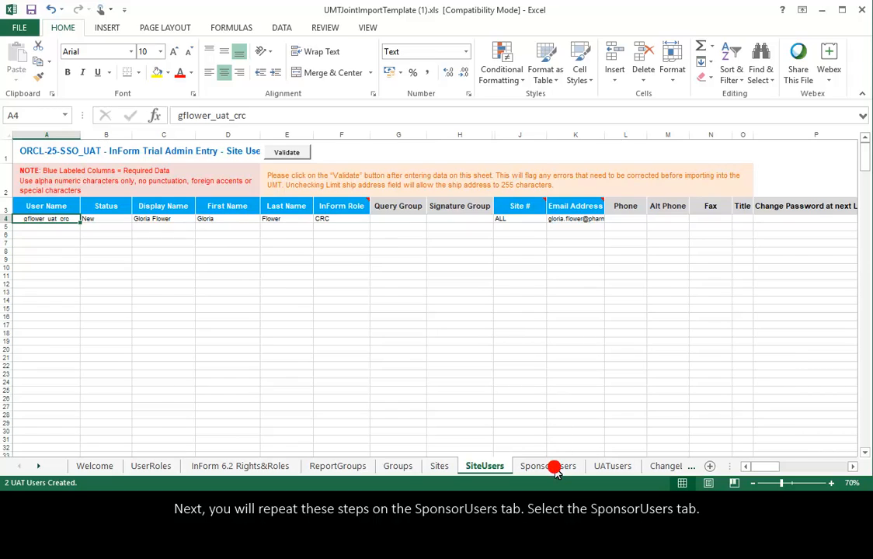
click(548, 465)
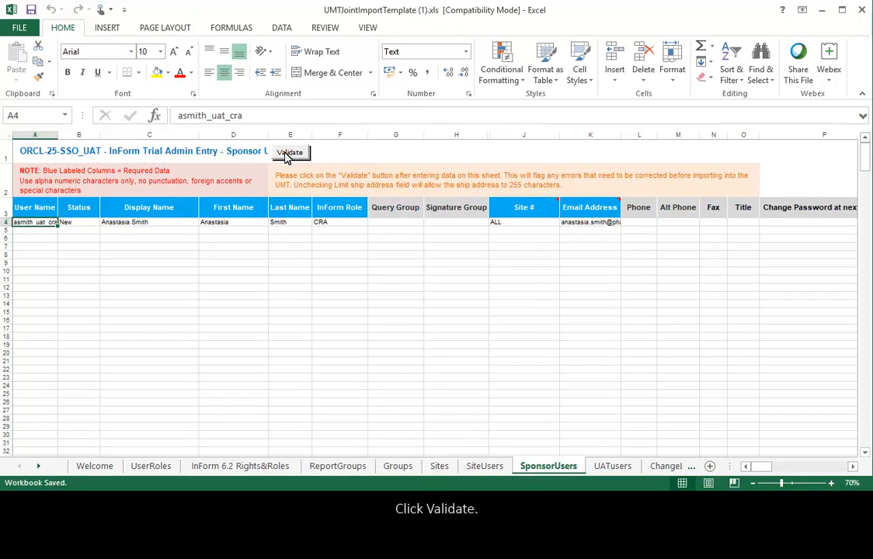
click(290, 152)
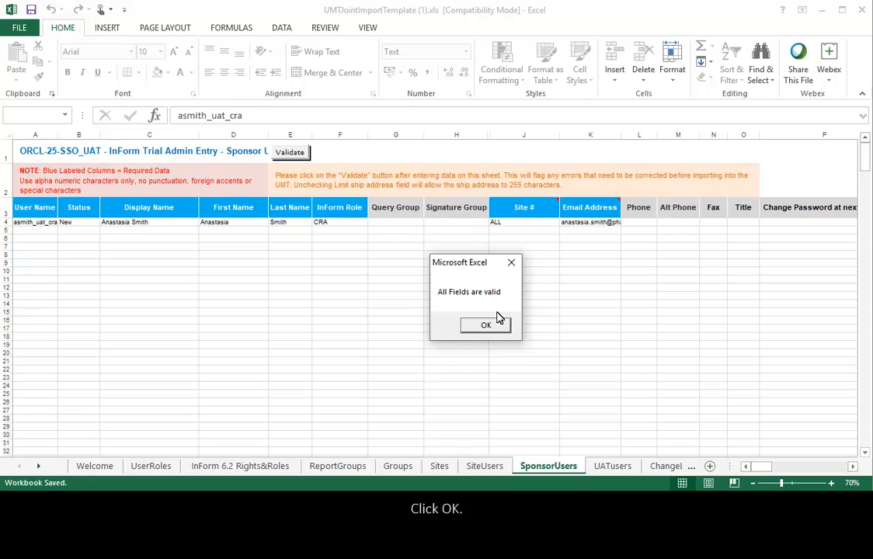
click(485, 325)
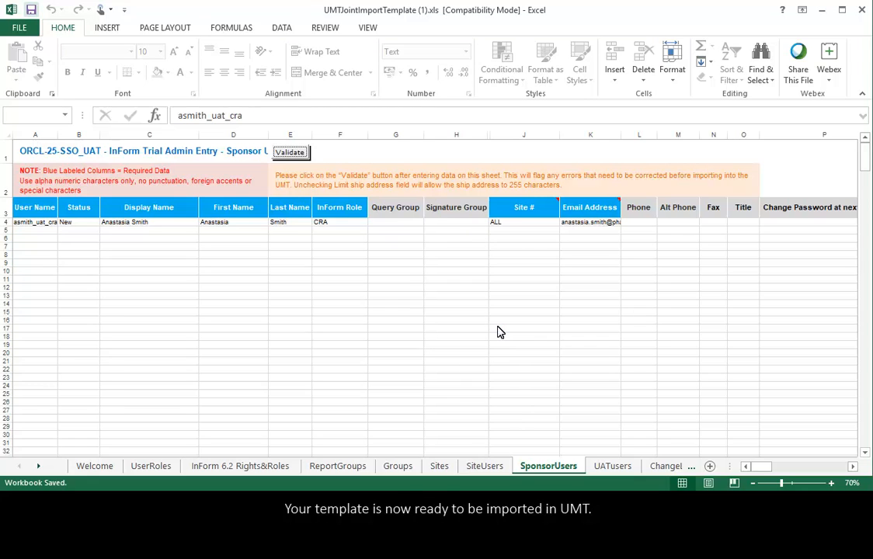